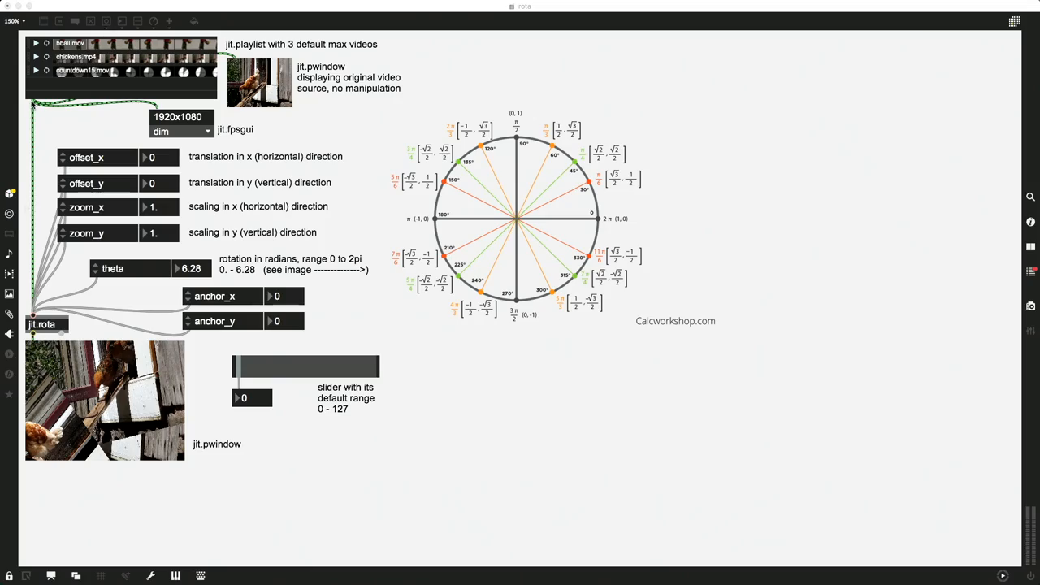
Play bball.mov from jit.playlist so the basketball clip runs at 320x240.
{"action": "left_click", "coordinate": [36, 43]}
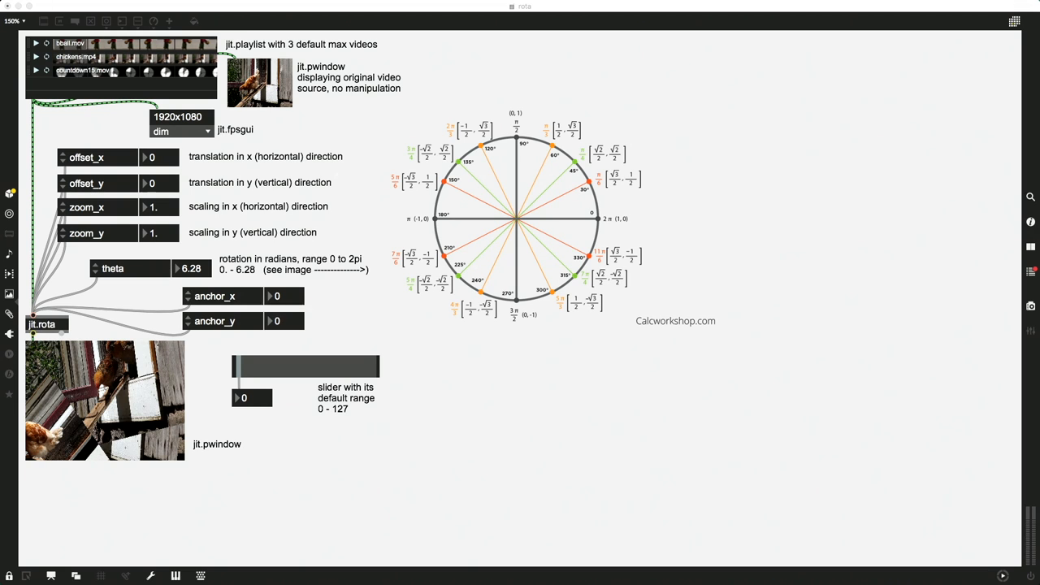
{"action": "mouse_move", "coordinate": [188, 86]}
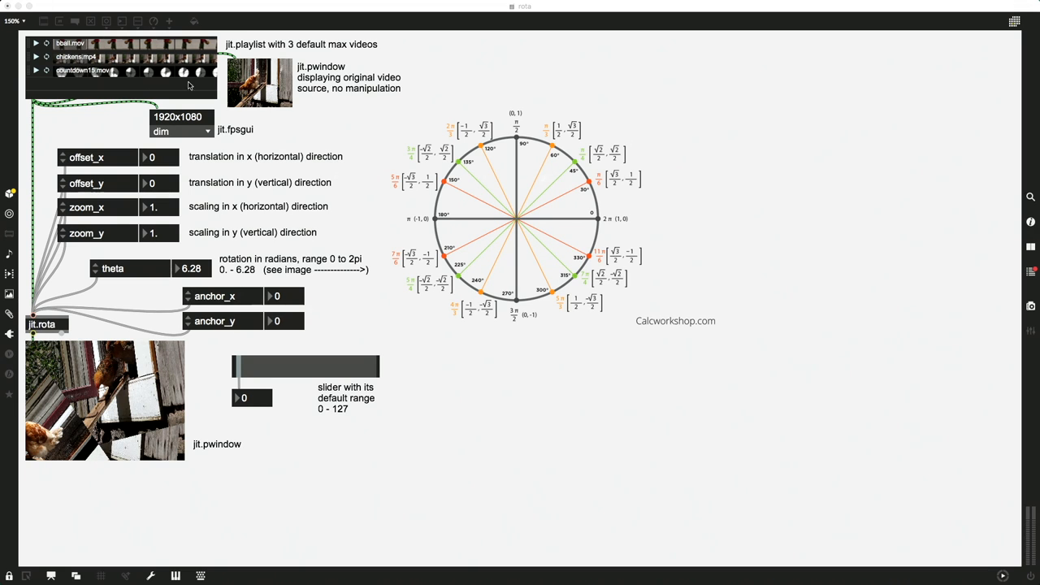
{"action": "mouse_move", "coordinate": [151, 80]}
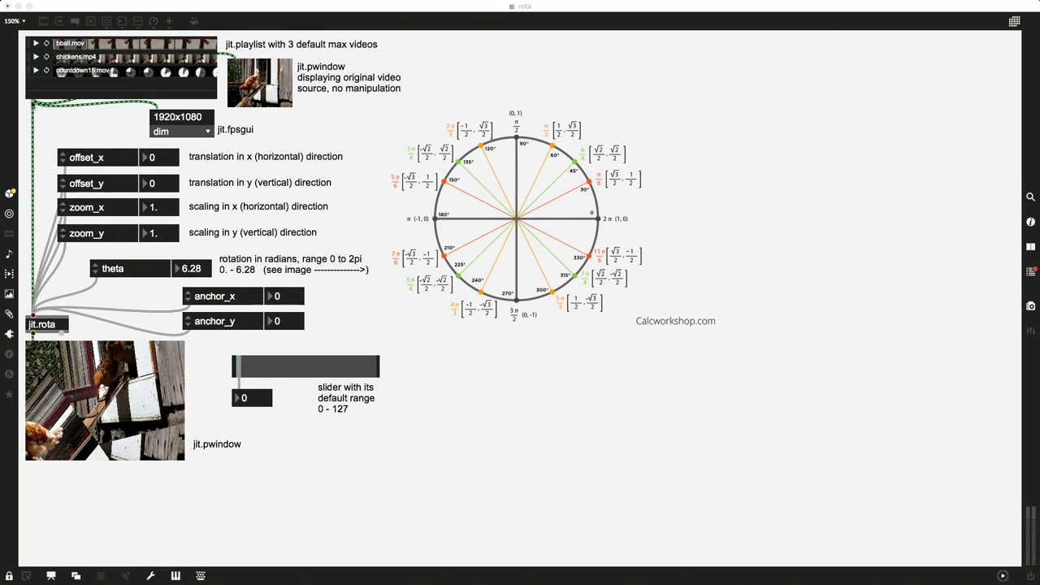
{"action": "left_click", "coordinate": [37, 43]}
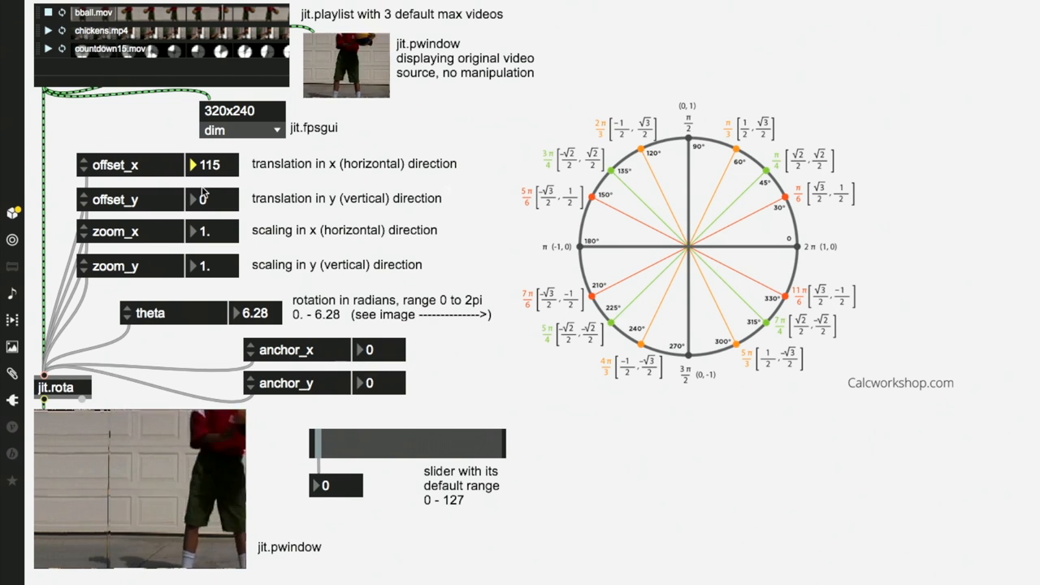
Drag the offset_x number box back down to 0.
{"action": "left_click_drag", "start_coordinate": [212, 199], "coordinate": [212, 170]}
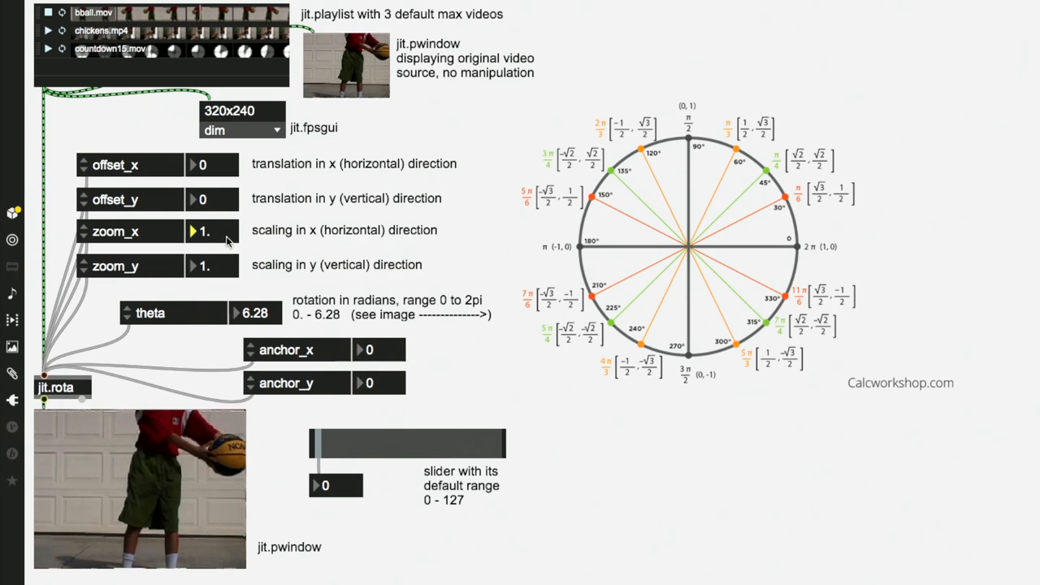
Test the zoom_x number box, then select zoom_y to lower the vertical scaling.
{"action": "left_click_drag", "start_coordinate": [203, 231], "coordinate": [203, 252]}
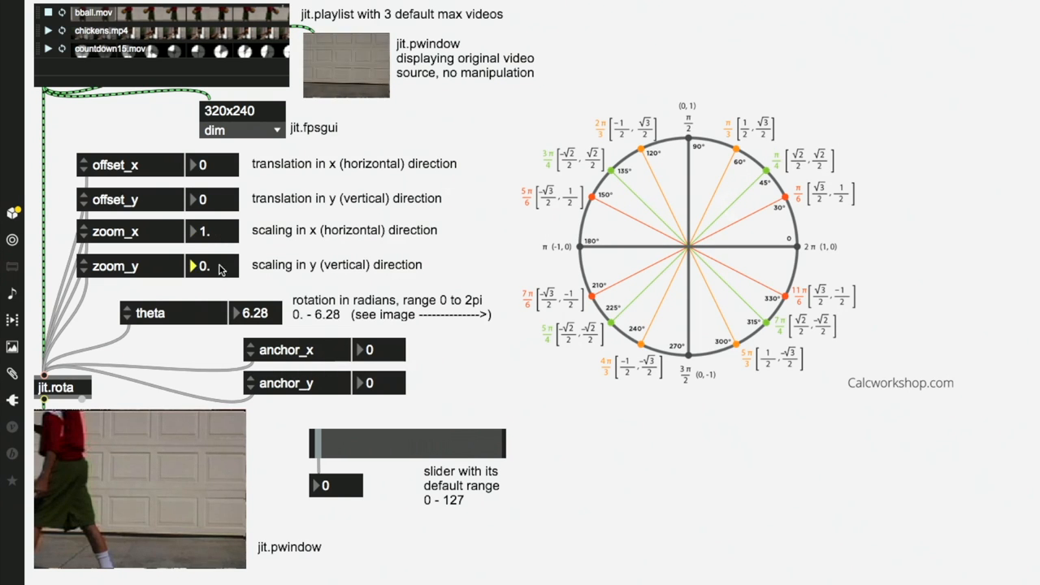
{"action": "left_click", "coordinate": [216, 264]}
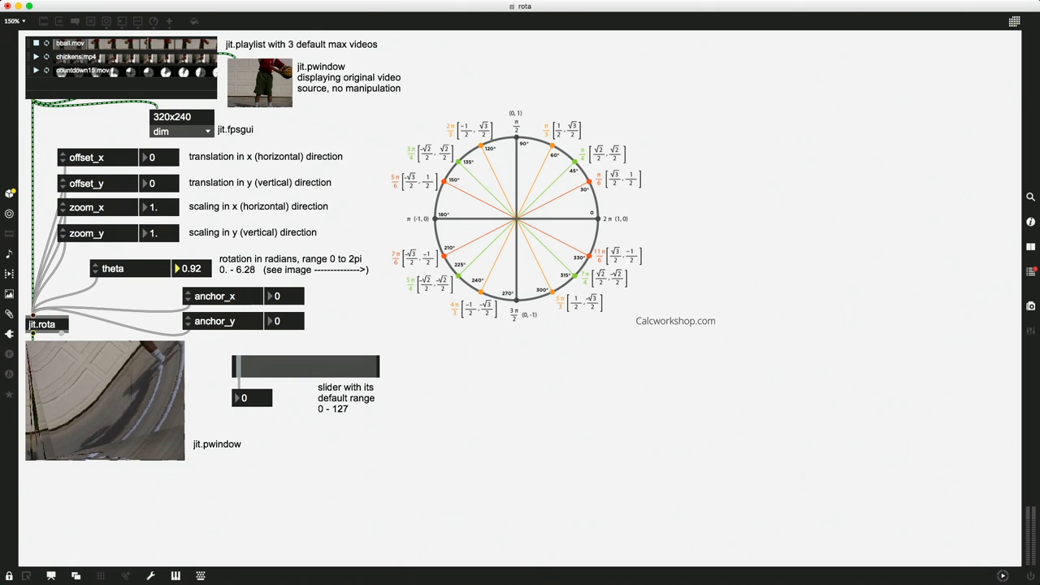
Set the theta number box to 3.14 radians, turning the clip upside down.
{"action": "left_click_drag", "start_coordinate": [191, 268], "coordinate": [191, 275]}
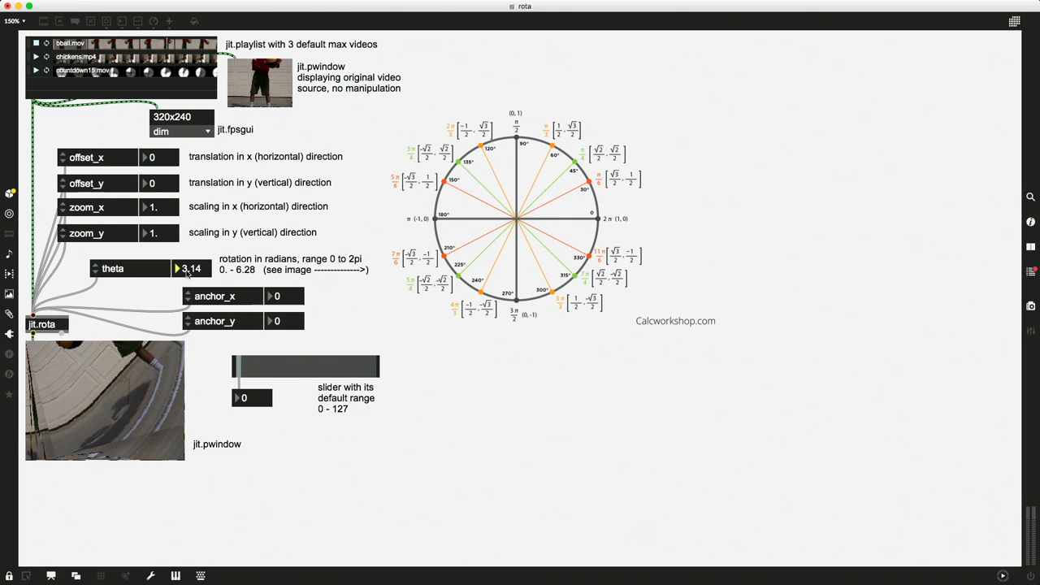
{"action": "mouse_move", "coordinate": [155, 407]}
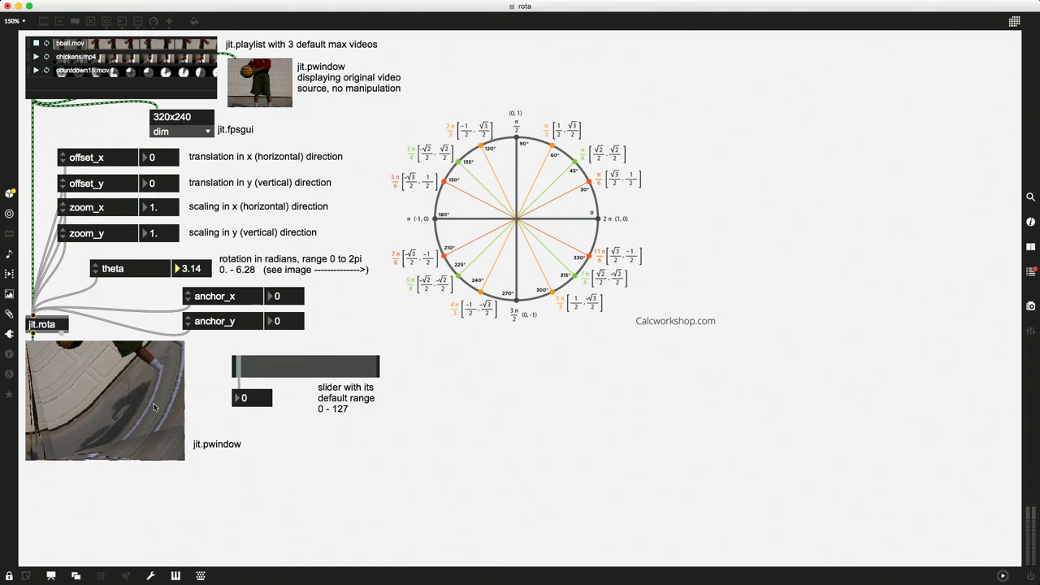
{"action": "mouse_move", "coordinate": [163, 432]}
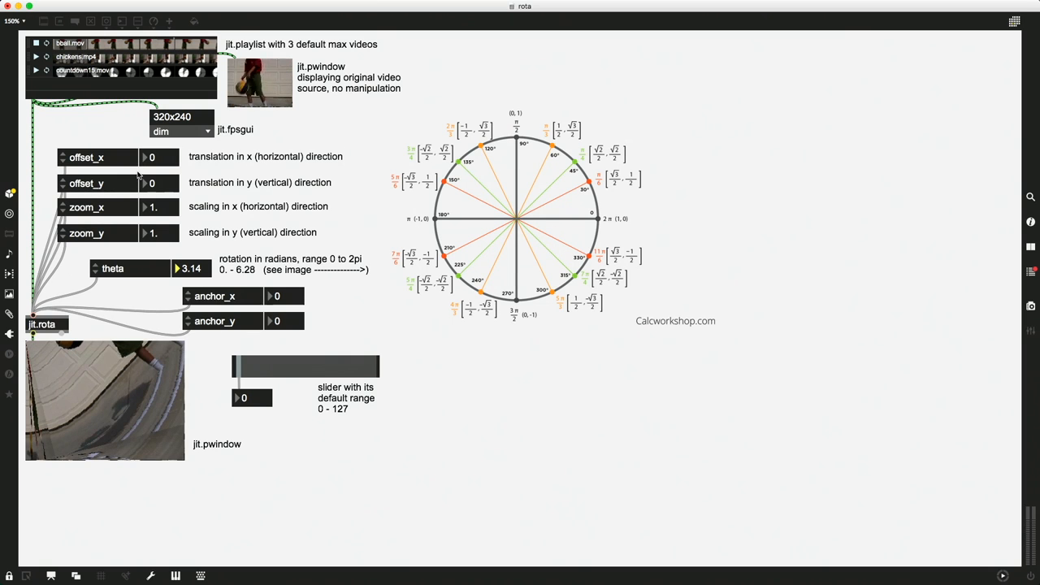
{"action": "mouse_move", "coordinate": [168, 229]}
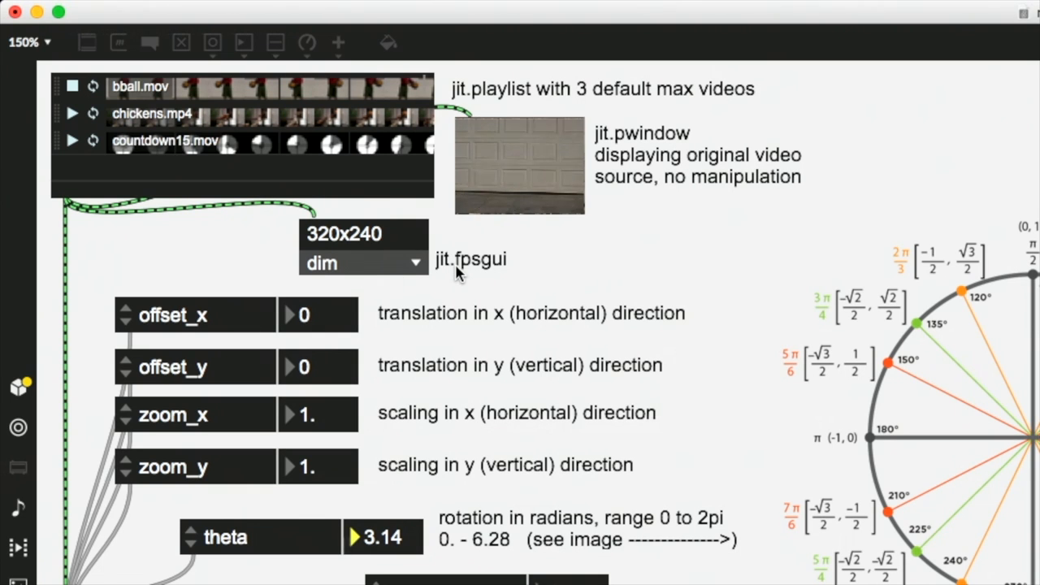
{"action": "left_click", "coordinate": [416, 261]}
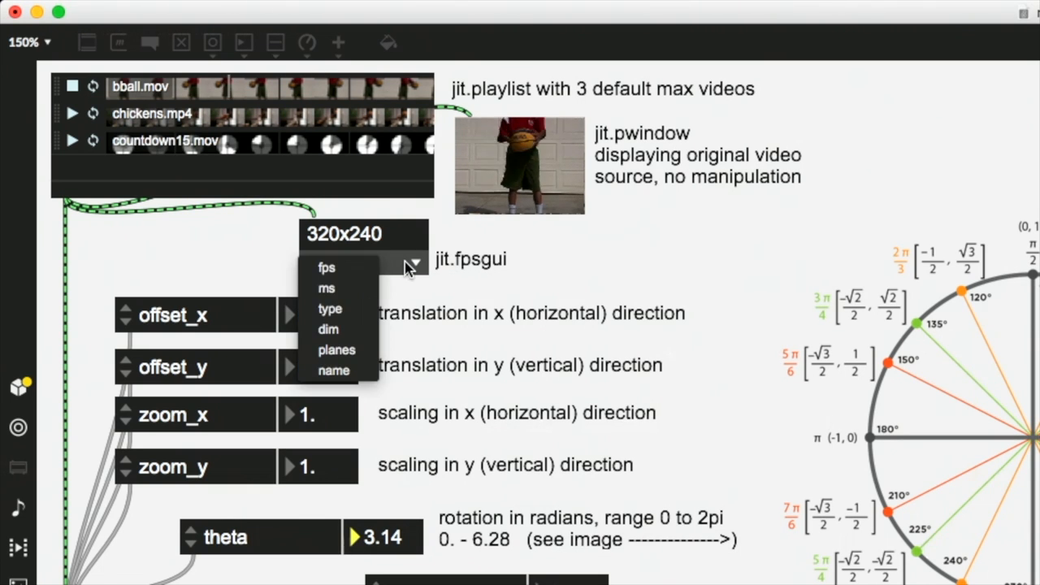
{"action": "mouse_move", "coordinate": [337, 329]}
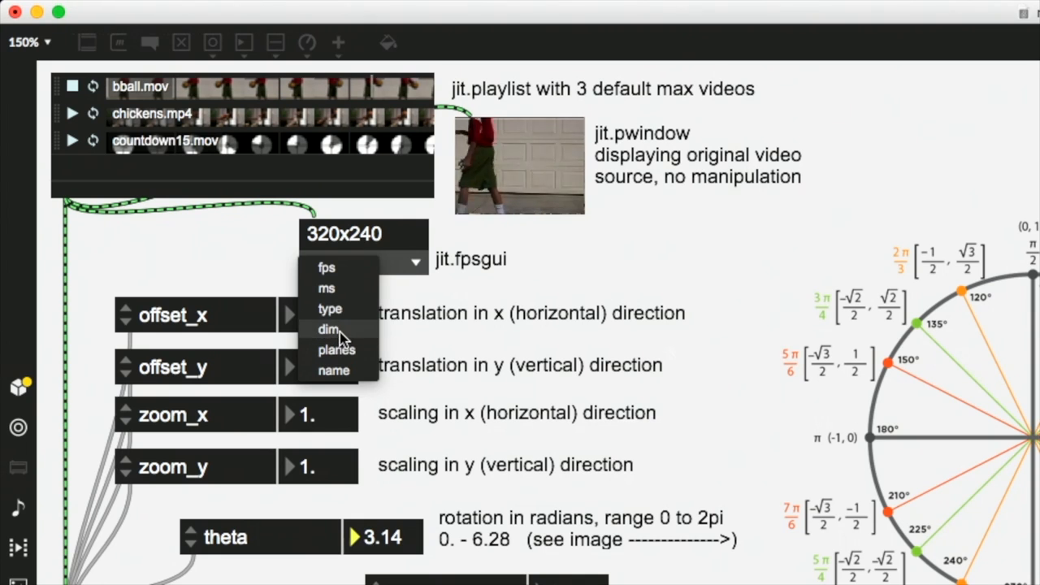
{"action": "left_click", "coordinate": [328, 328]}
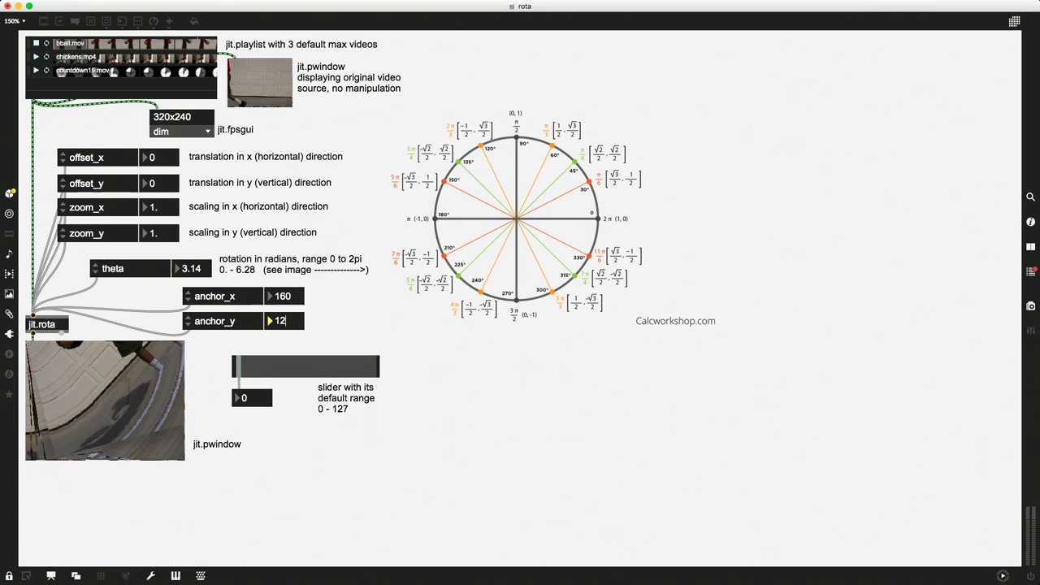
Enter 120 as anchor_y, centring the rotation point at 160, 120.
{"action": "type", "text": "120"}
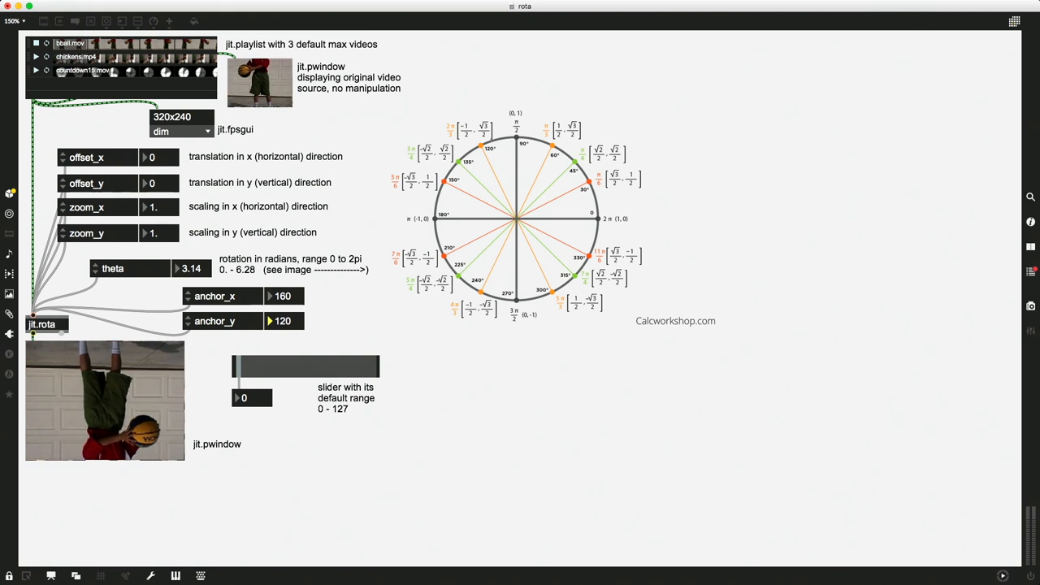